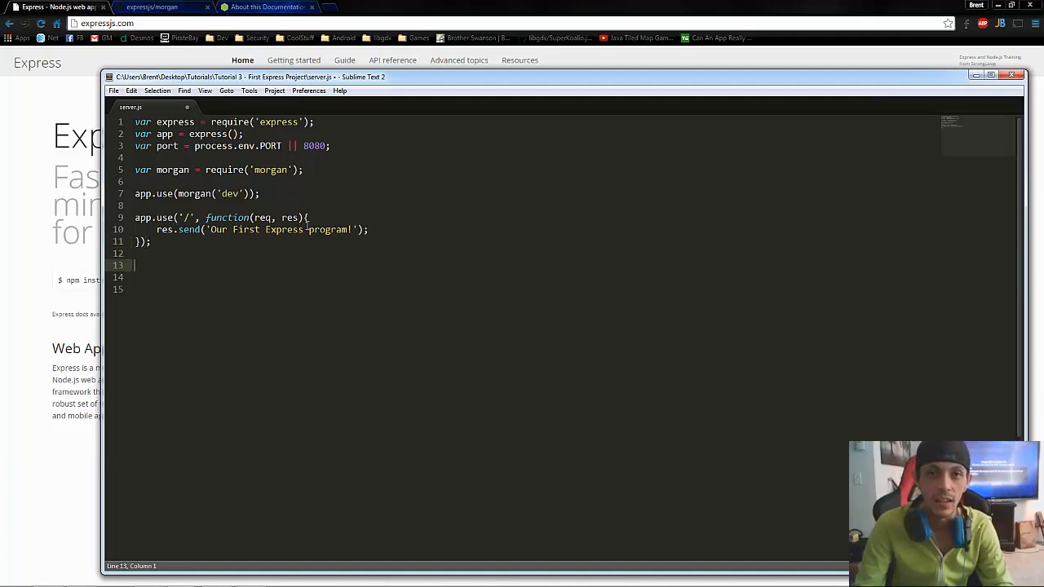
Step: Locate the res.send entry in the Express API reference on expressjs.com
{"action": "left_click", "coordinate": [287, 242]}
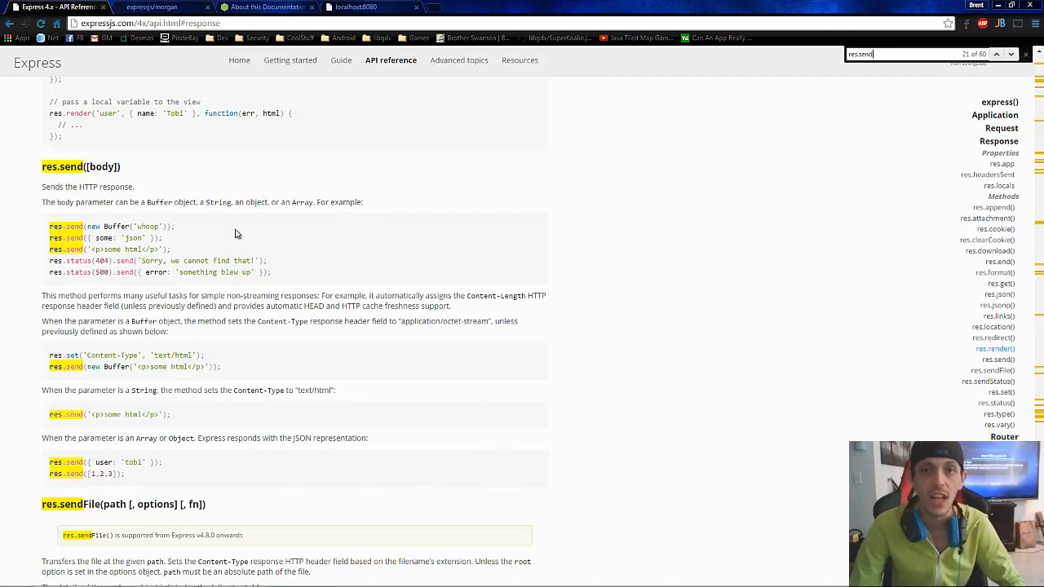
{"action": "mouse_move", "coordinate": [245, 241]}
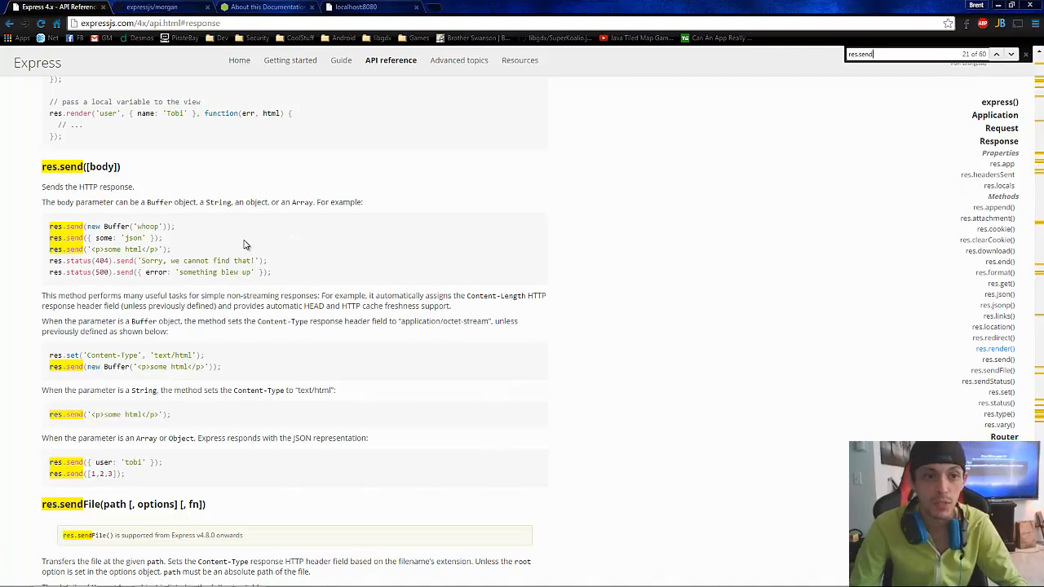
{"action": "left_click", "coordinate": [150, 6]}
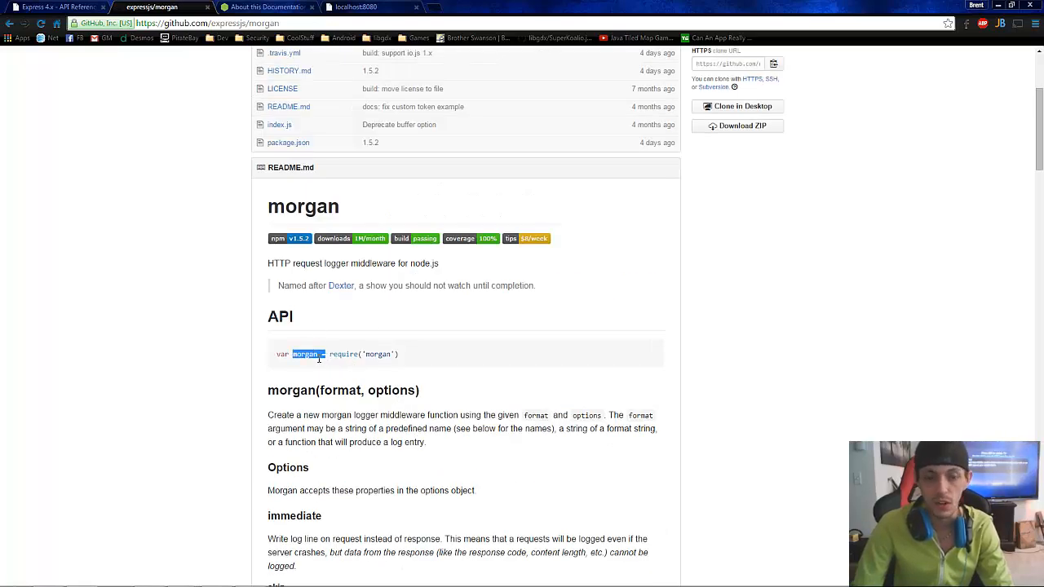